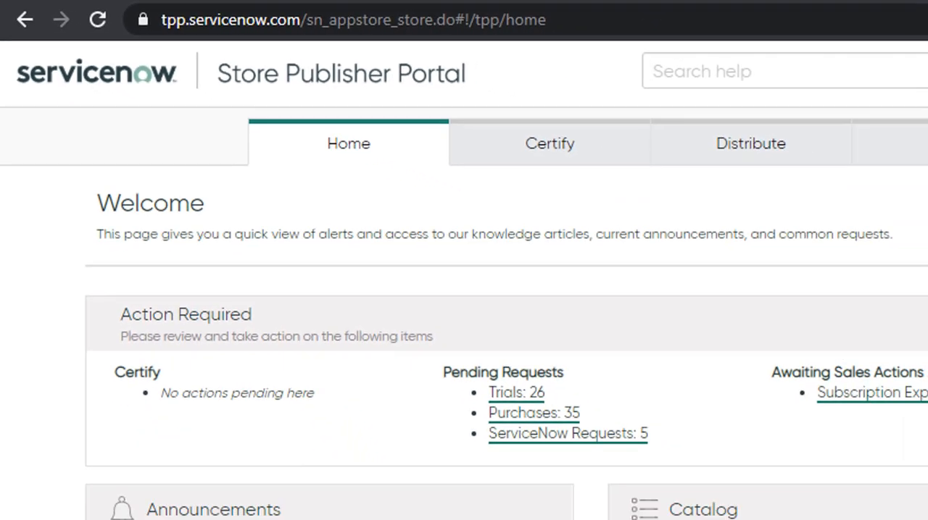
Open Distribute, then Sales & Customers, to show the Dev Instance Entitlement list of three entitlements.
left_click(749, 143)
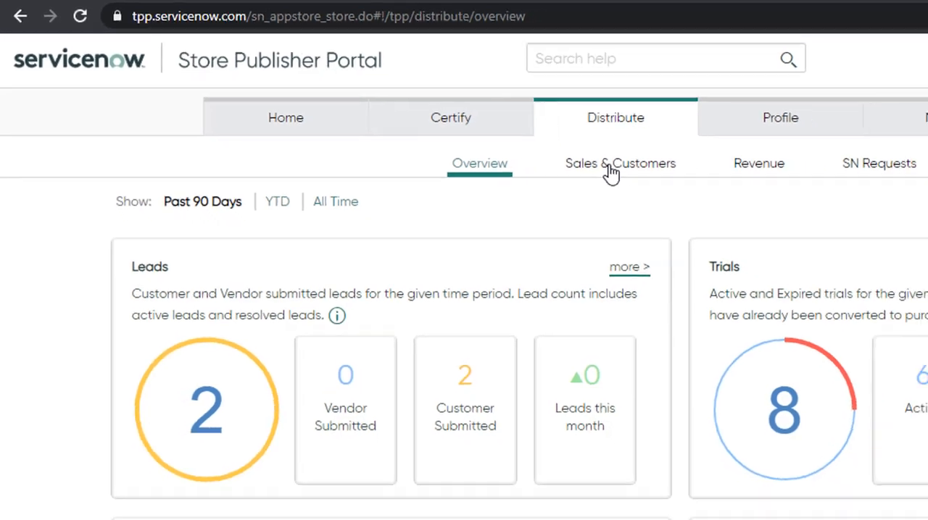
left_click(619, 163)
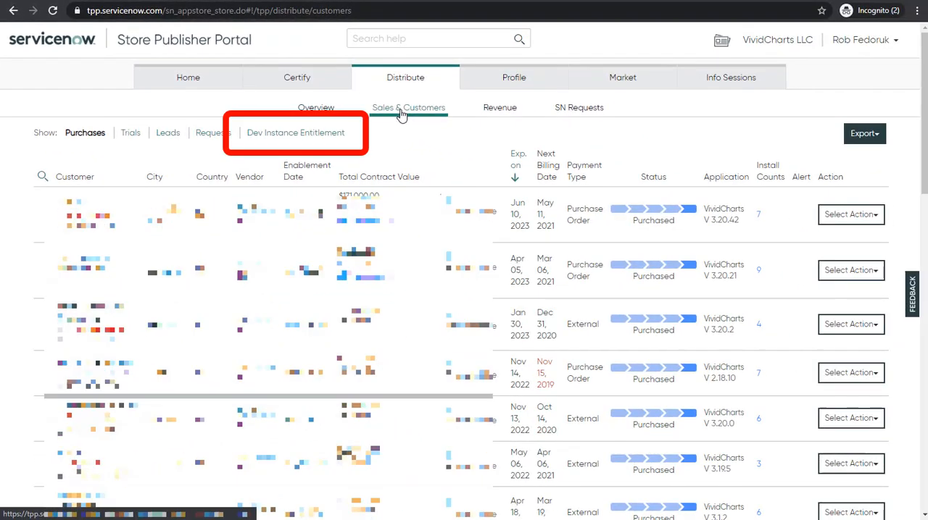
left_click(295, 132)
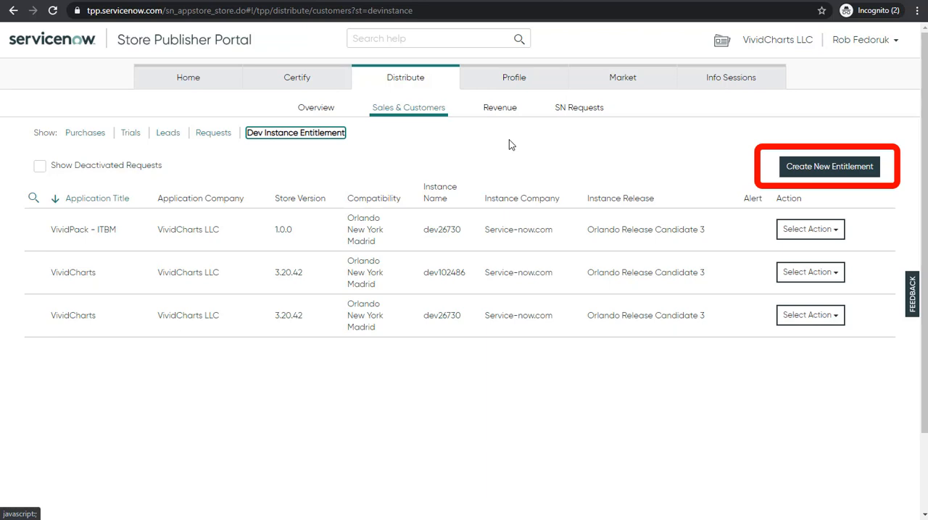
Open and dismiss the new entitlement form, then view the dev instance's VividCharts and VividPack - ITBM plugins.
left_click(829, 166)
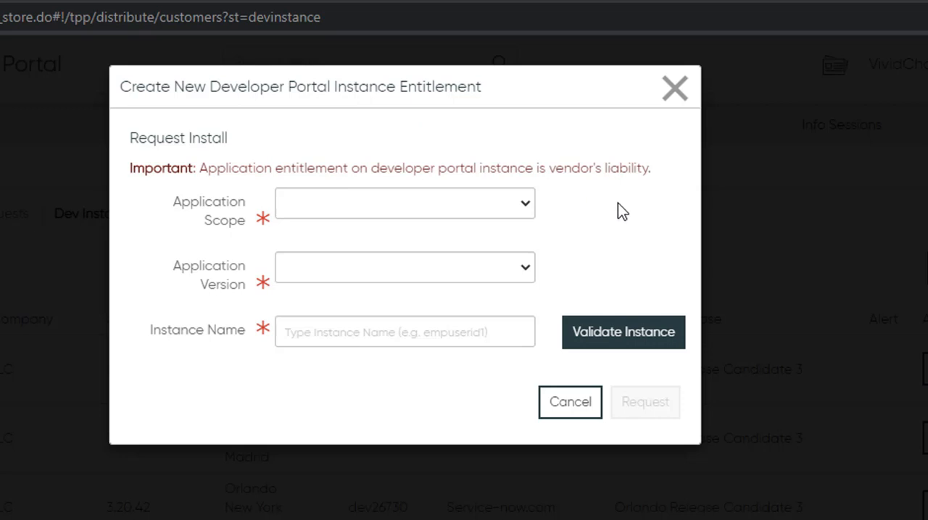
mouse_move(634, 221)
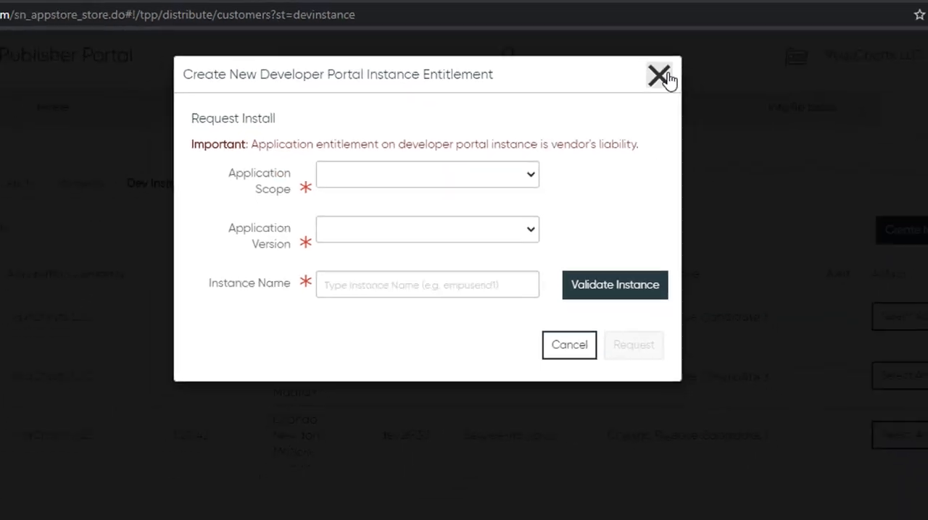
left_click(655, 76)
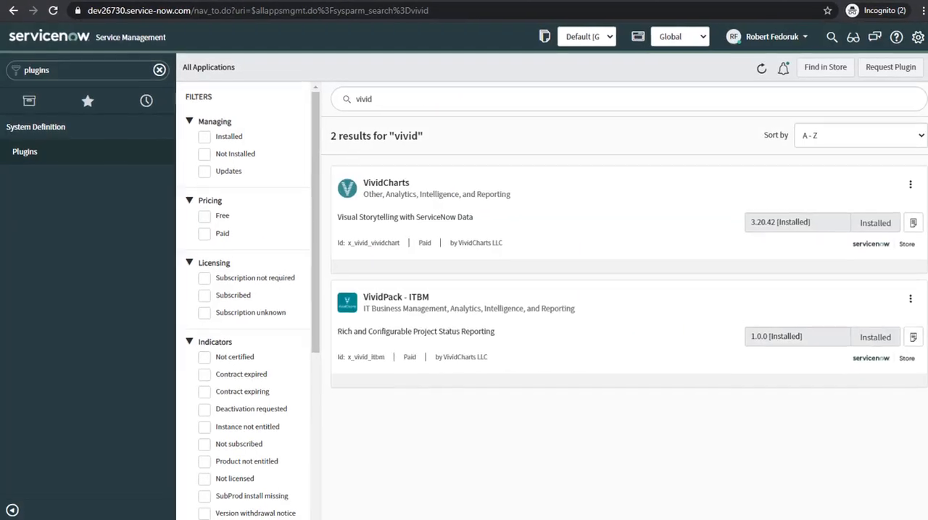
key("ctrl+plus")
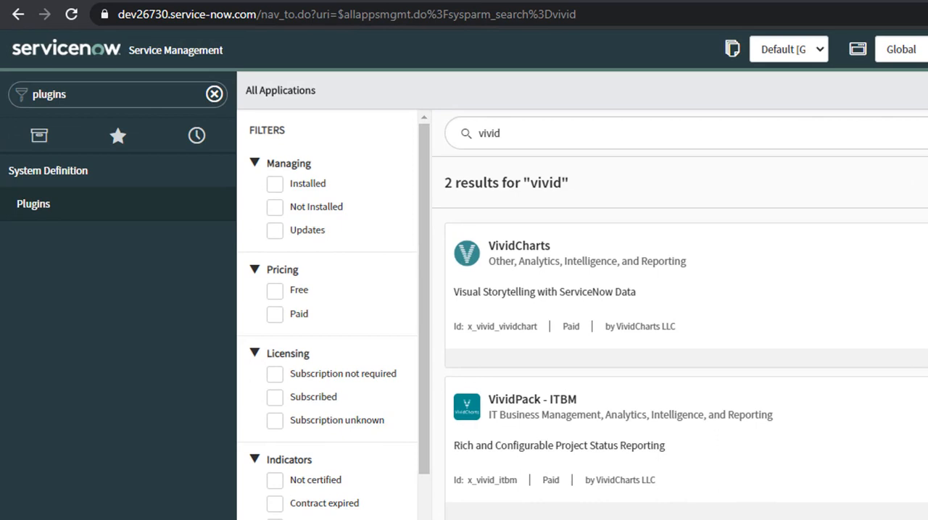